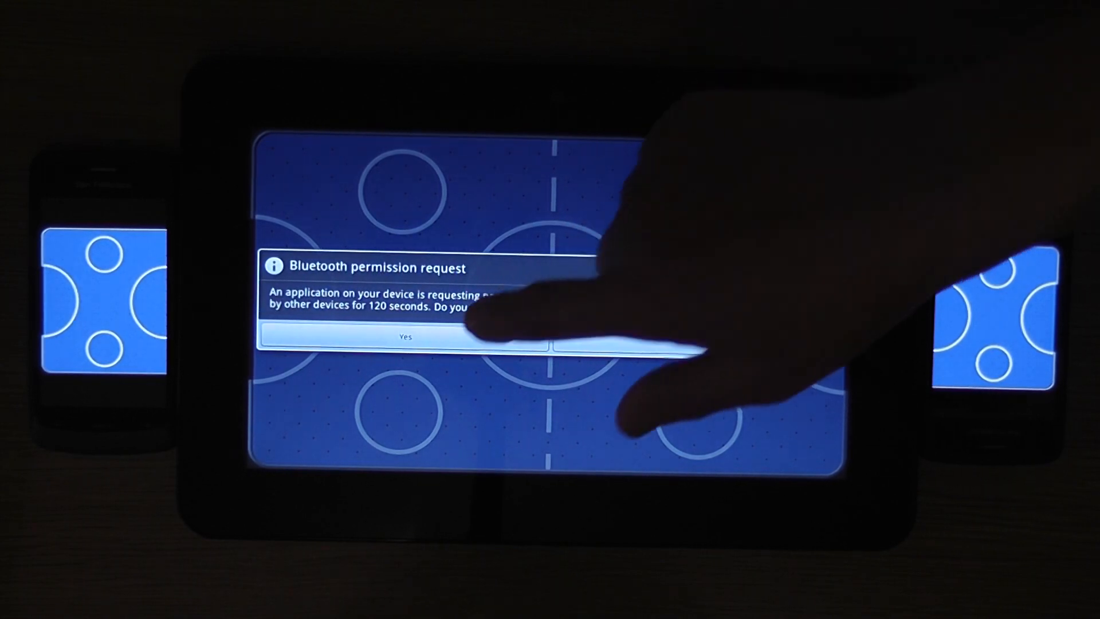
# Step: Allow the tablet to be Bluetooth-discoverable for 120 seconds
pyautogui.click(403, 335)
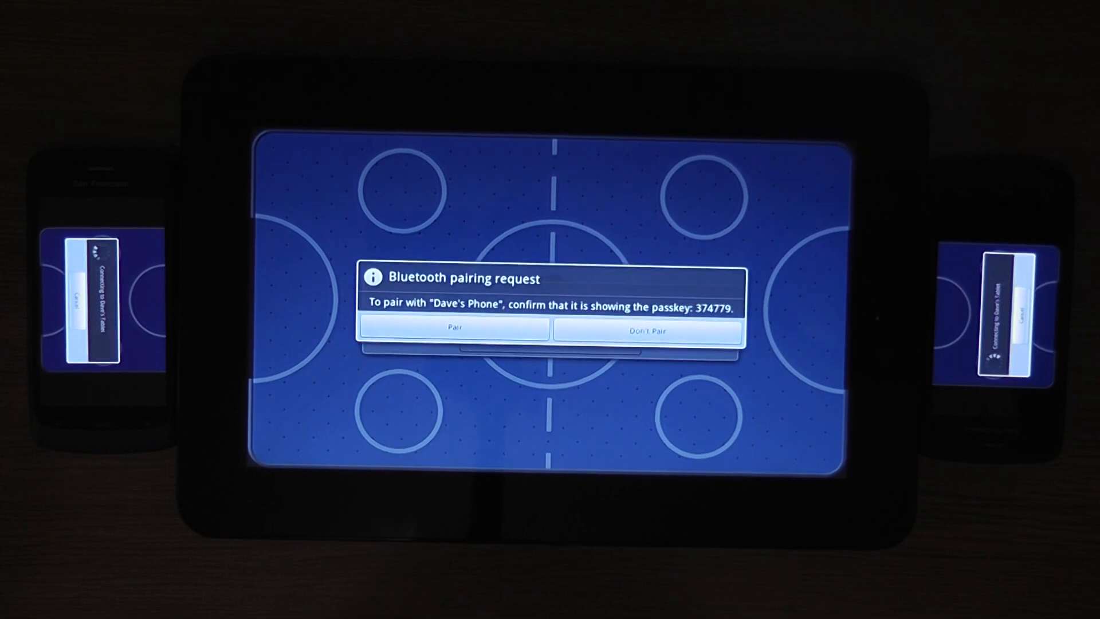
# Step: Accept the phone's pairing request and dismiss Waiting for players to start the match
pyautogui.click(455, 329)
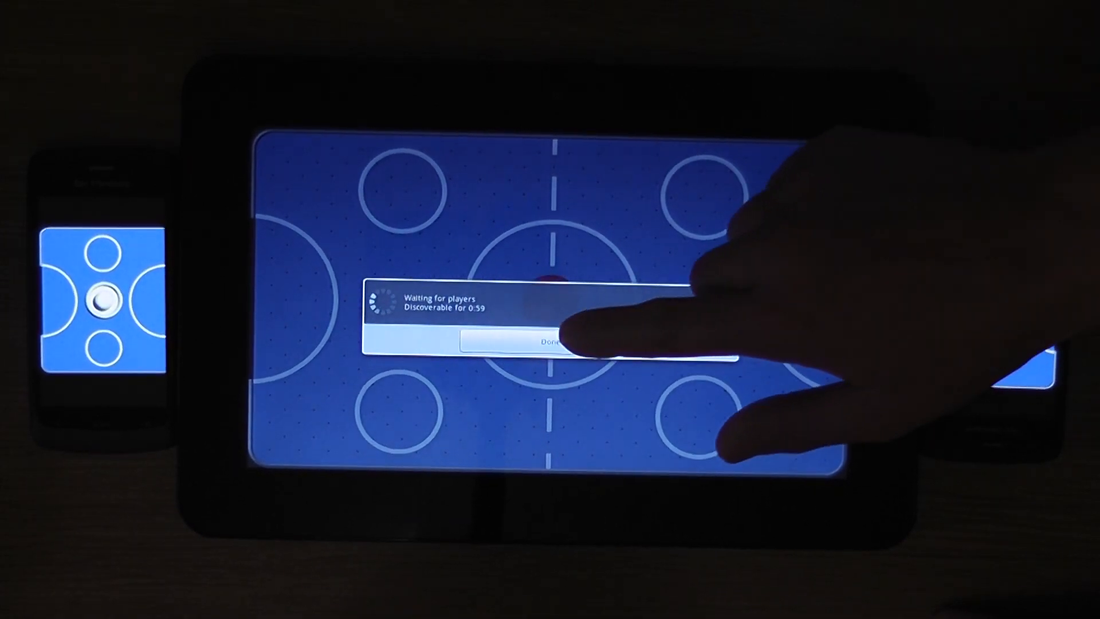
pyautogui.click(552, 345)
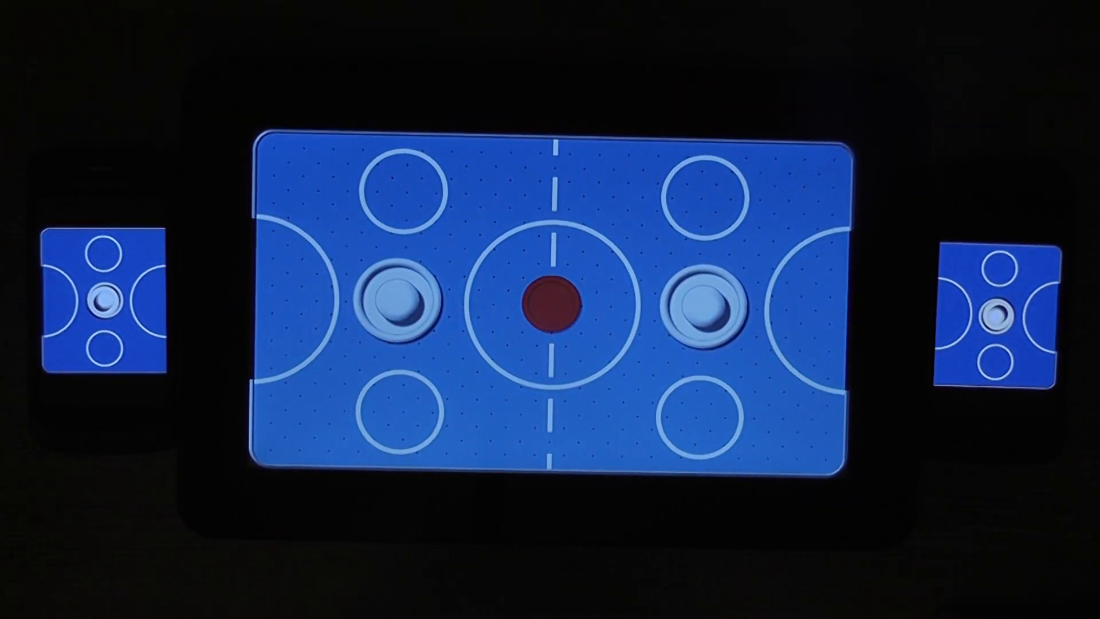
# Step: Tap the tablet table as the phone controllers start moving the paddles
pyautogui.click(106, 302)
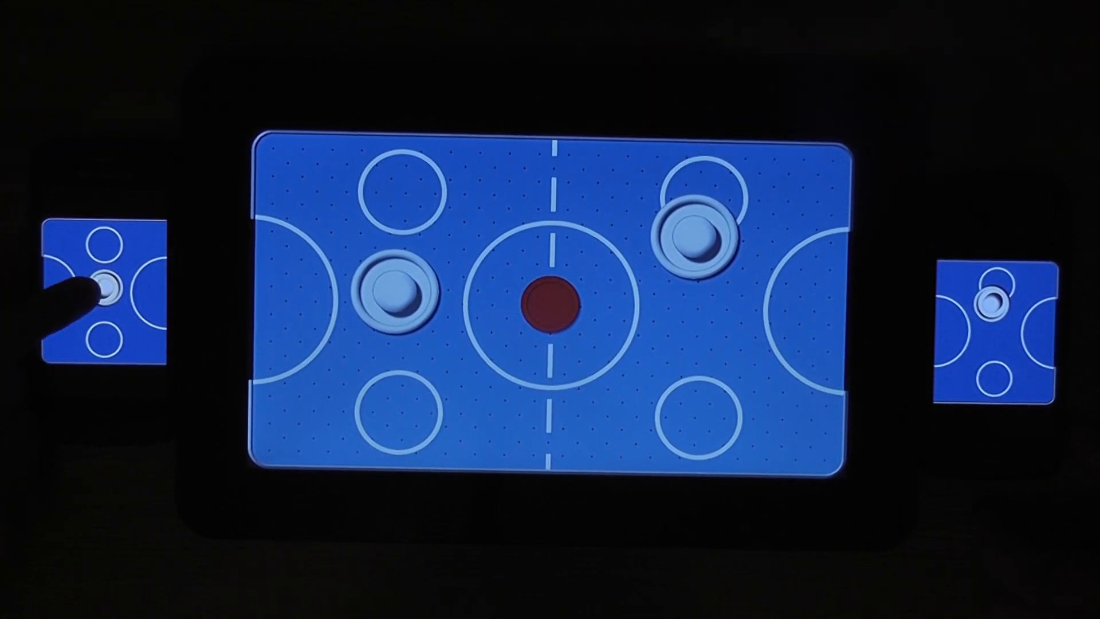
# Step: Drag the left phone's mini-table paddle upward to steer the left paddle
pyautogui.moveTo(393, 291); pyautogui.dragTo(418, 182)
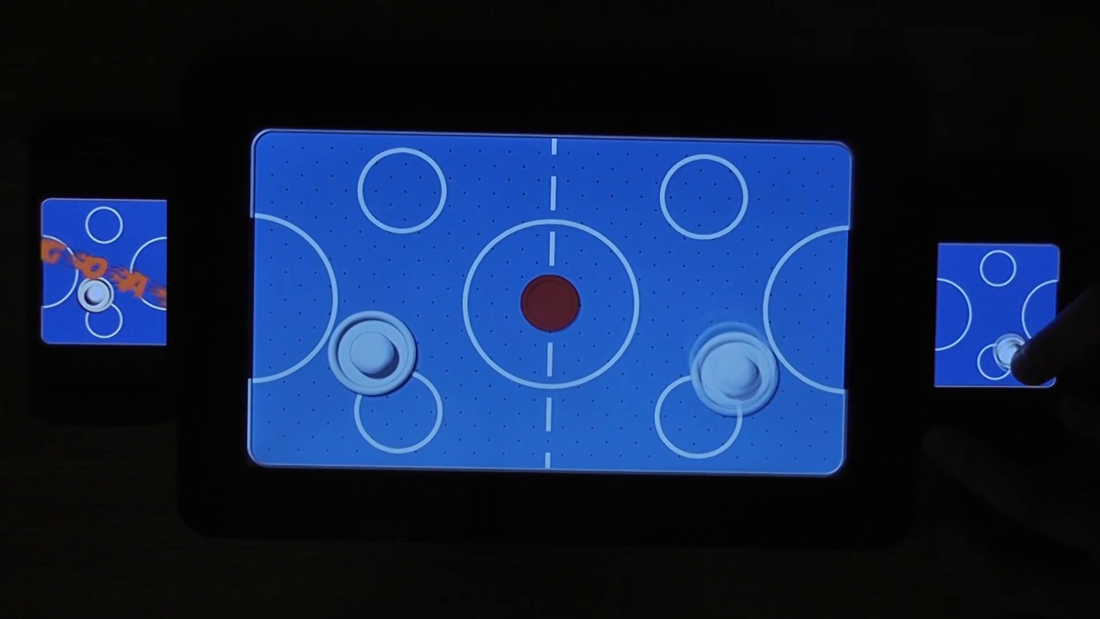
# Step: Steer the right player's paddle toward the lower half of the table
pyautogui.moveTo(730, 365); pyautogui.dragTo(631, 322)
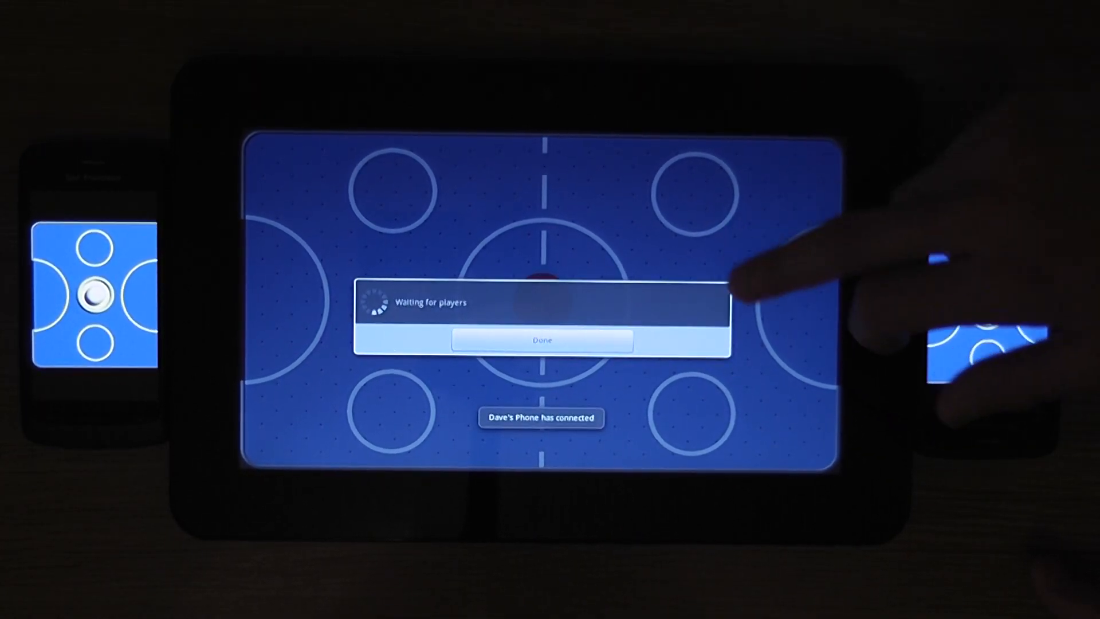
# Step: Dismiss the Waiting for players dialog to restart the match with paddles and puck
pyautogui.click(541, 341)
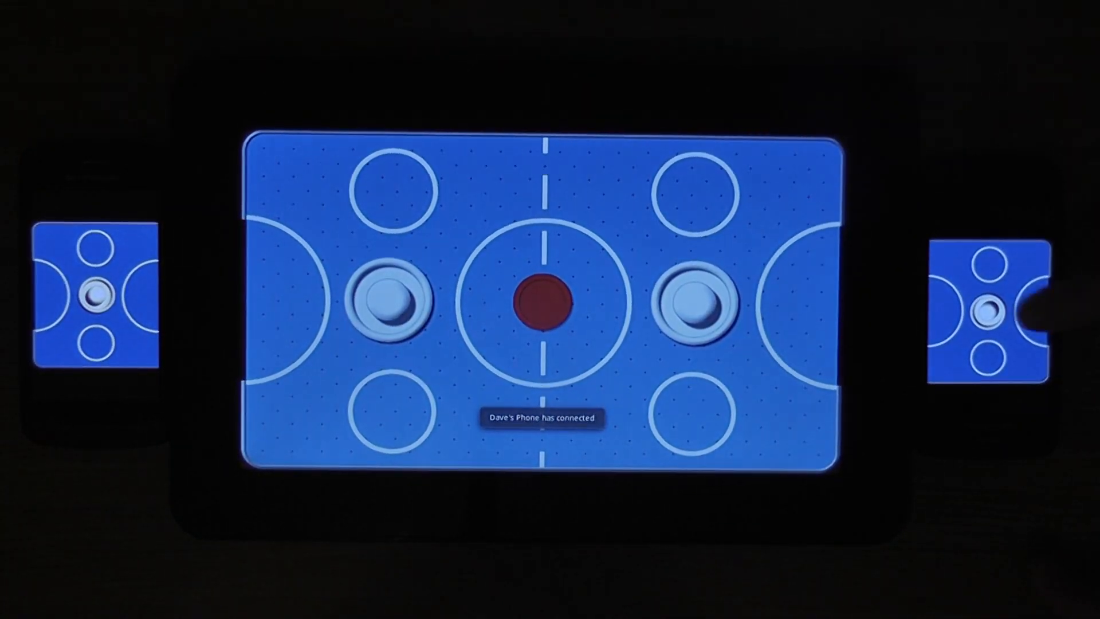